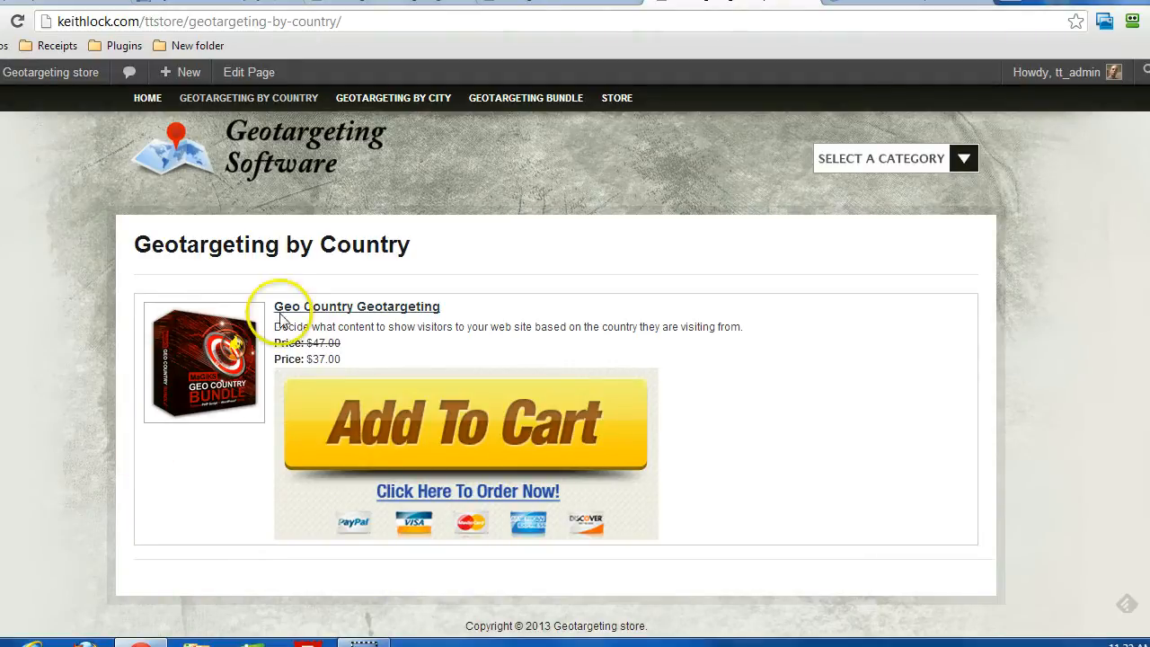
{"action": "mouse_move", "coordinate": [562, 386]}
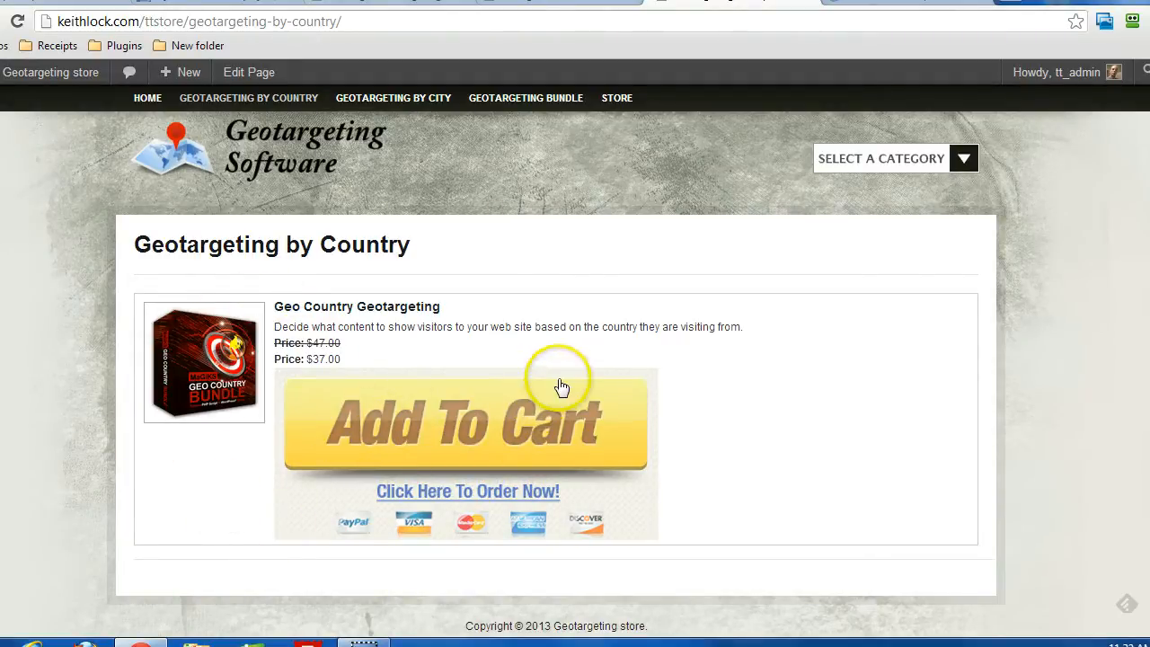
{"action": "mouse_move", "coordinate": [475, 314]}
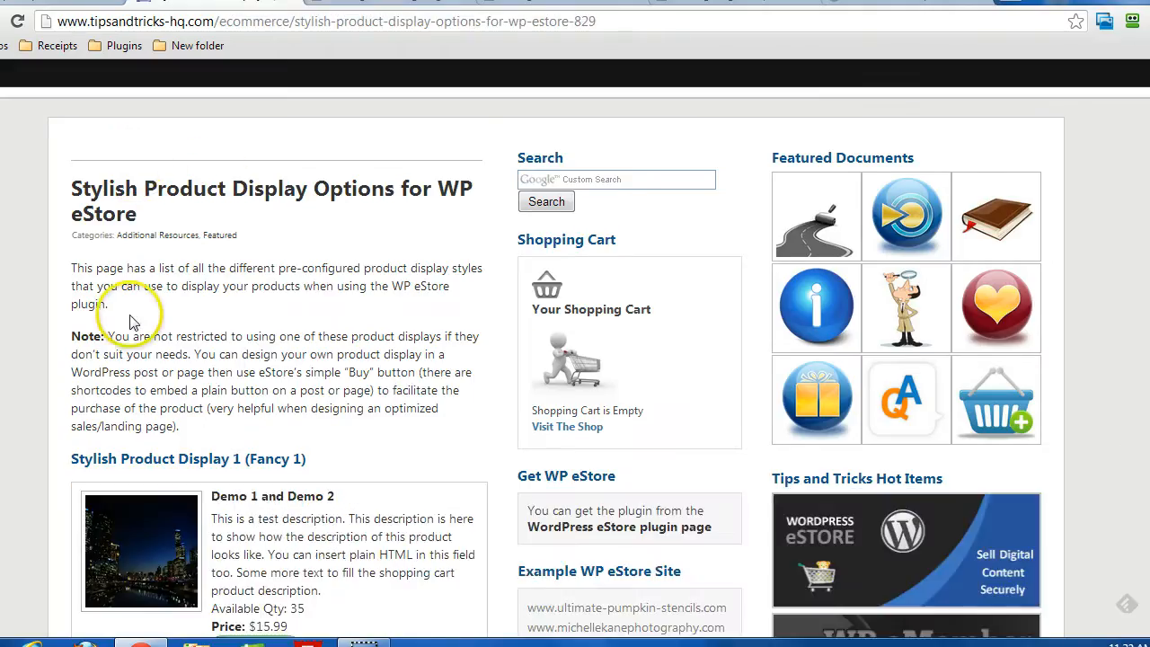
Scroll through the Fancy 1–6 product display examples on the Tips and Tricks HQ page
{"action": "scroll", "scroll_direction": "down", "scroll_amount": 3}
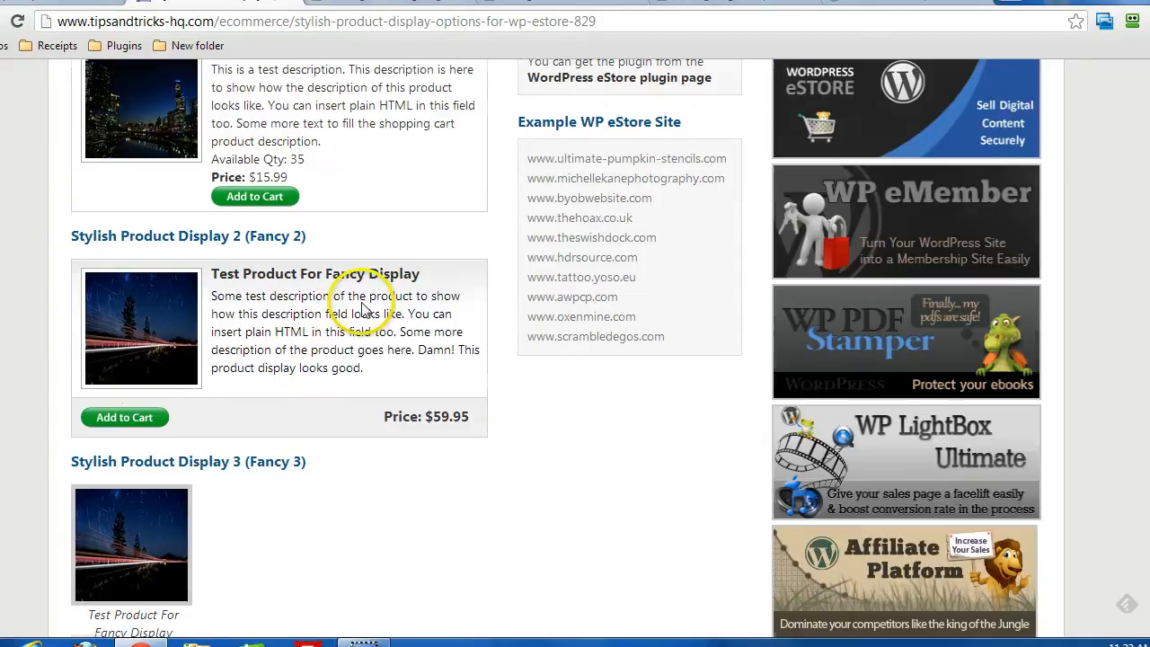
{"action": "scroll", "scroll_direction": "down", "scroll_amount": 3}
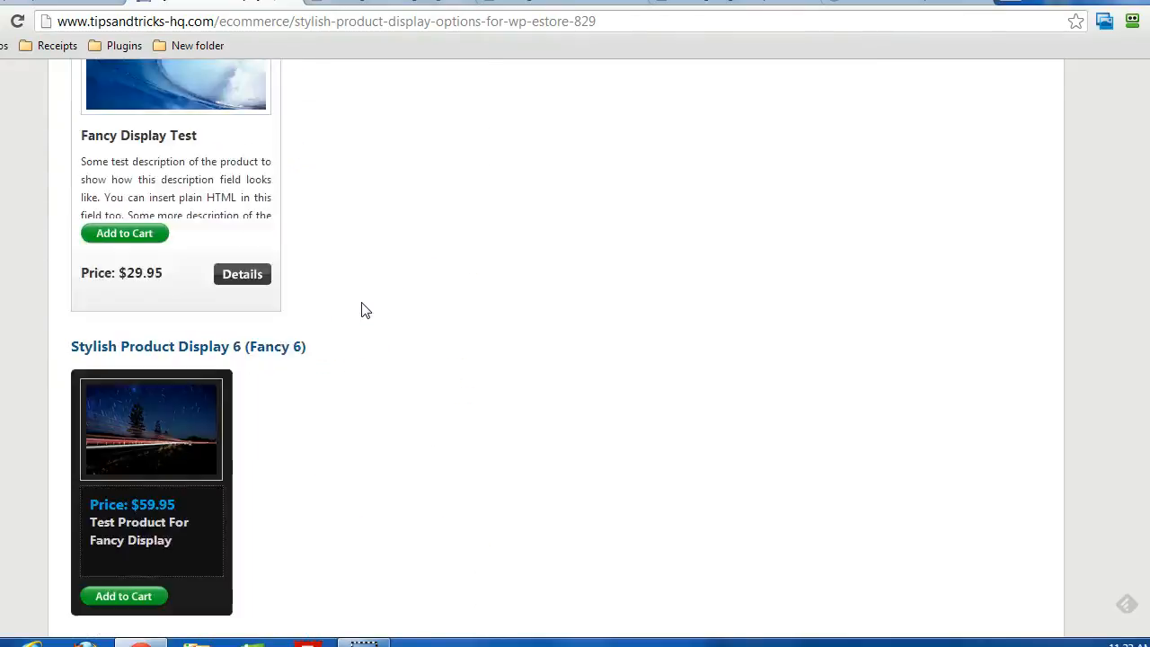
{"action": "scroll", "scroll_direction": "up", "scroll_amount": 3}
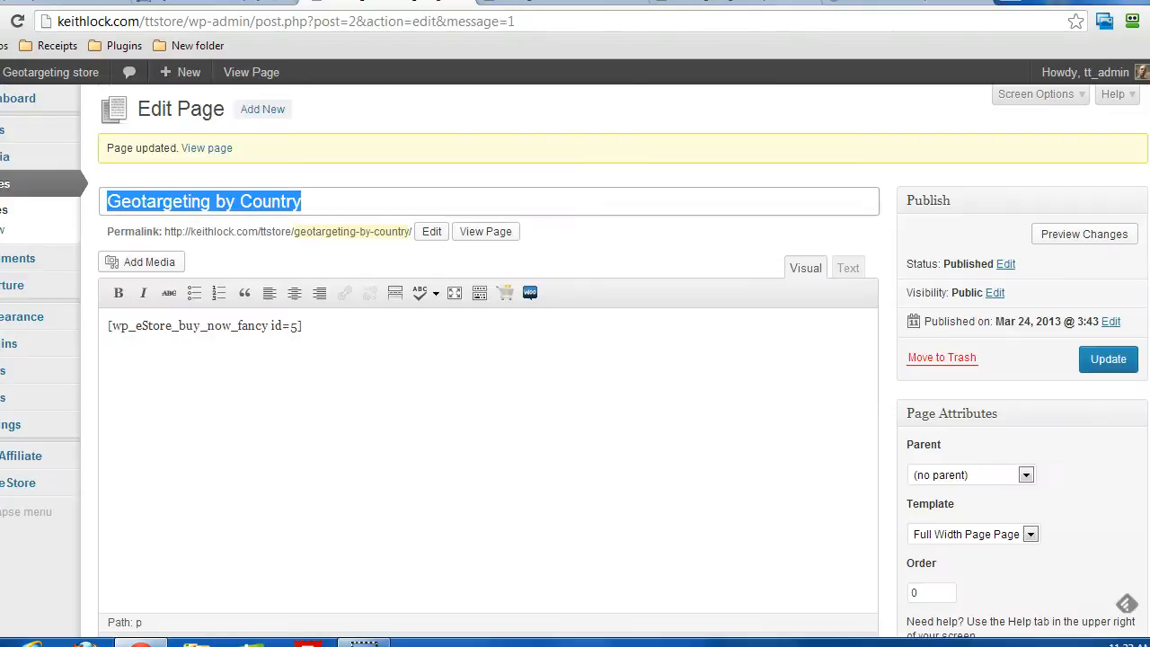
Select and delete the [wp_eStore_buy_now_fancy id=5] shortcode from the page body
{"action": "left_click", "coordinate": [295, 325]}
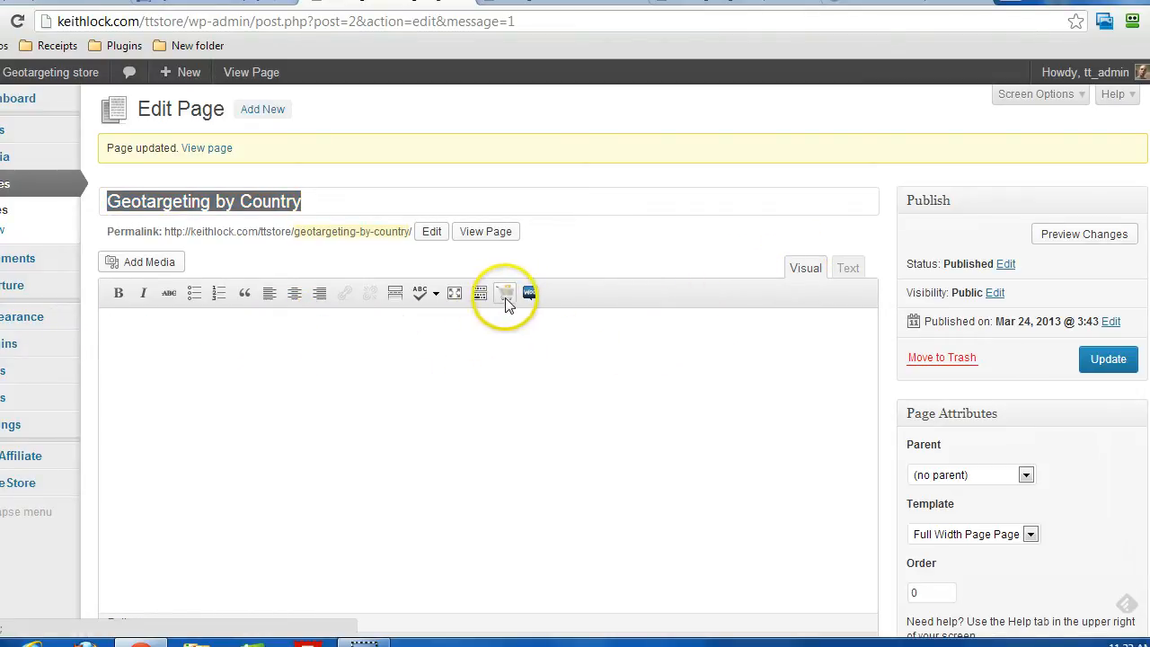
{"action": "left_click", "coordinate": [505, 293]}
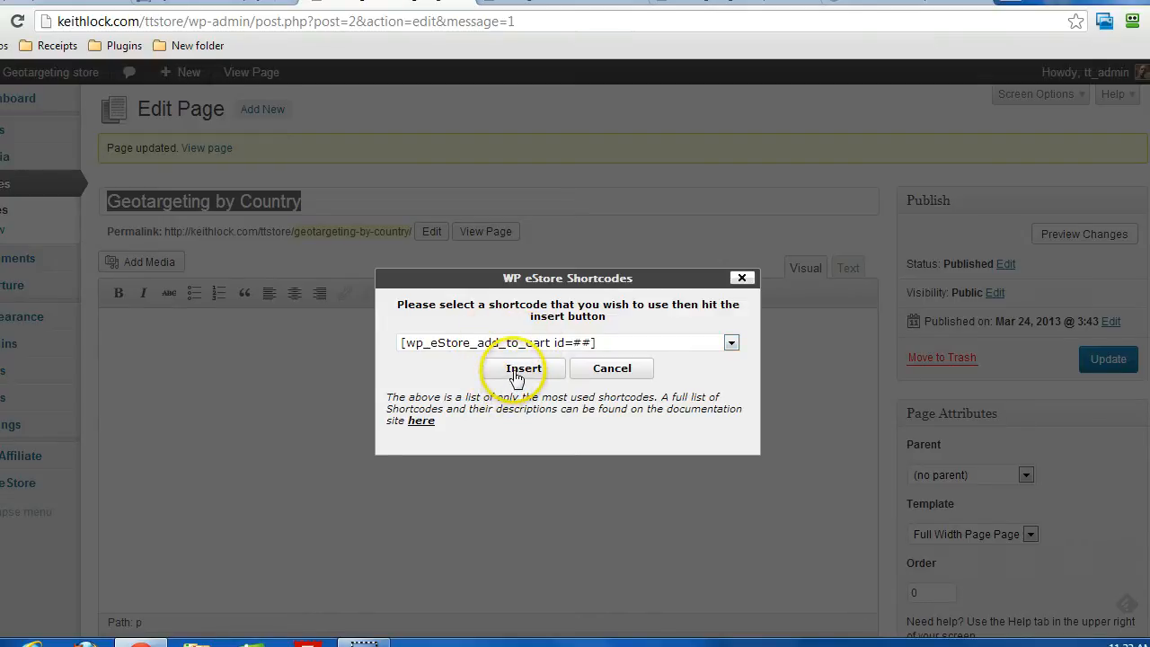
{"action": "left_click", "coordinate": [524, 368]}
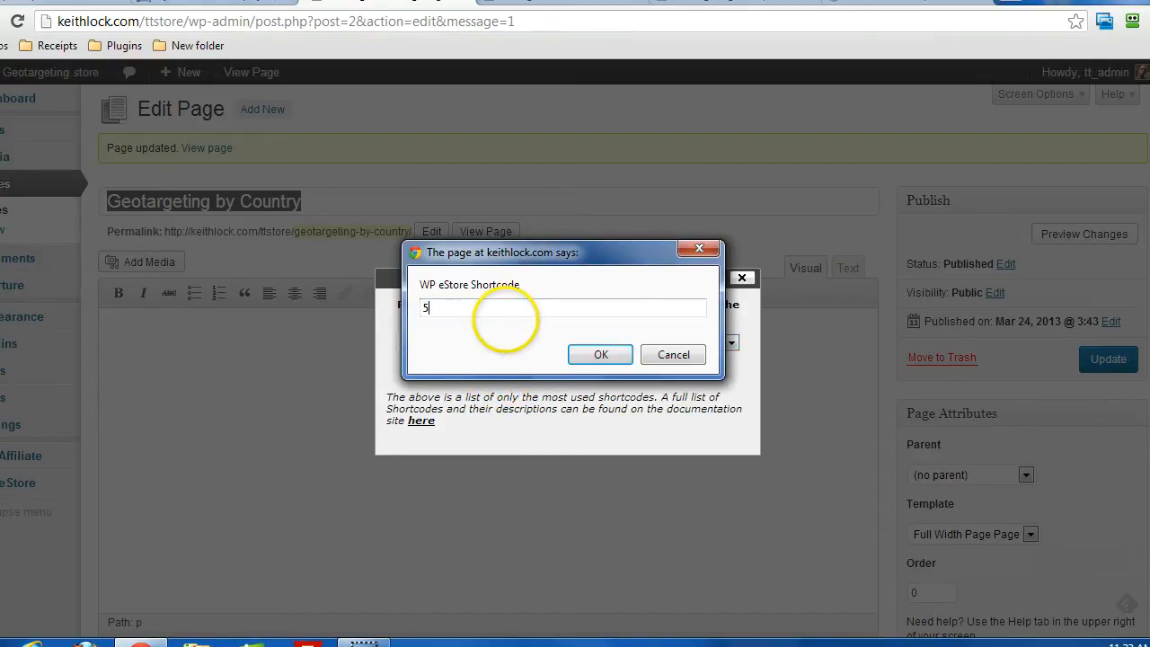
{"action": "left_click", "coordinate": [600, 355]}
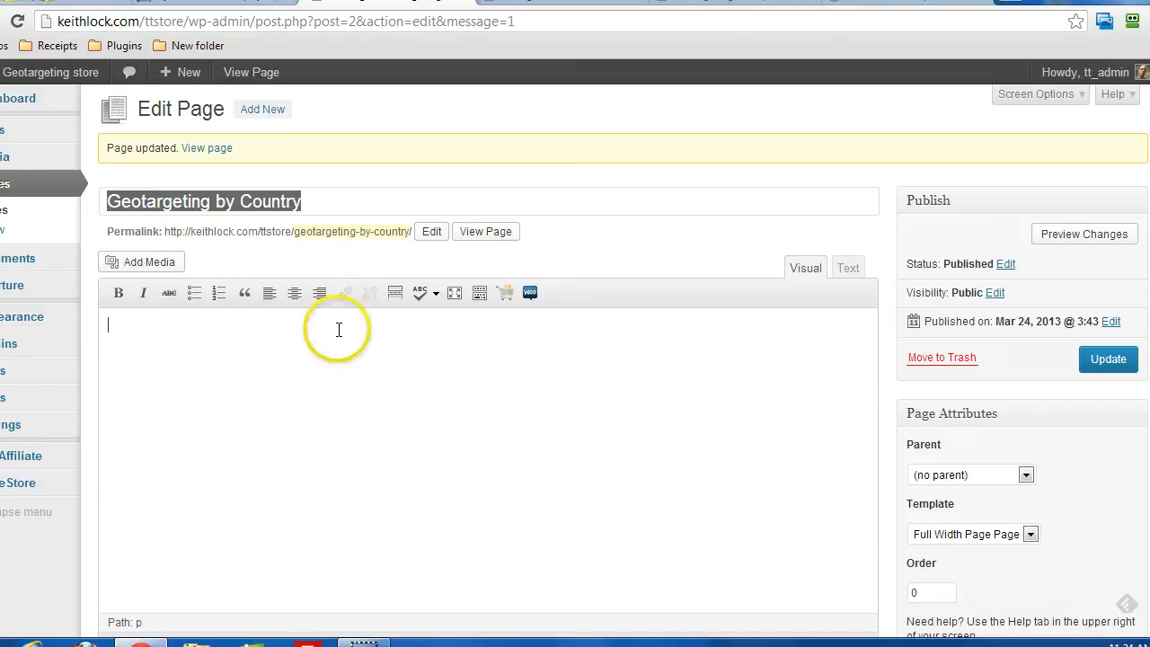
Insert the [wp_eStore_fancy1 id=5] shortcode for product 5 into the page
{"action": "left_click", "coordinate": [529, 292]}
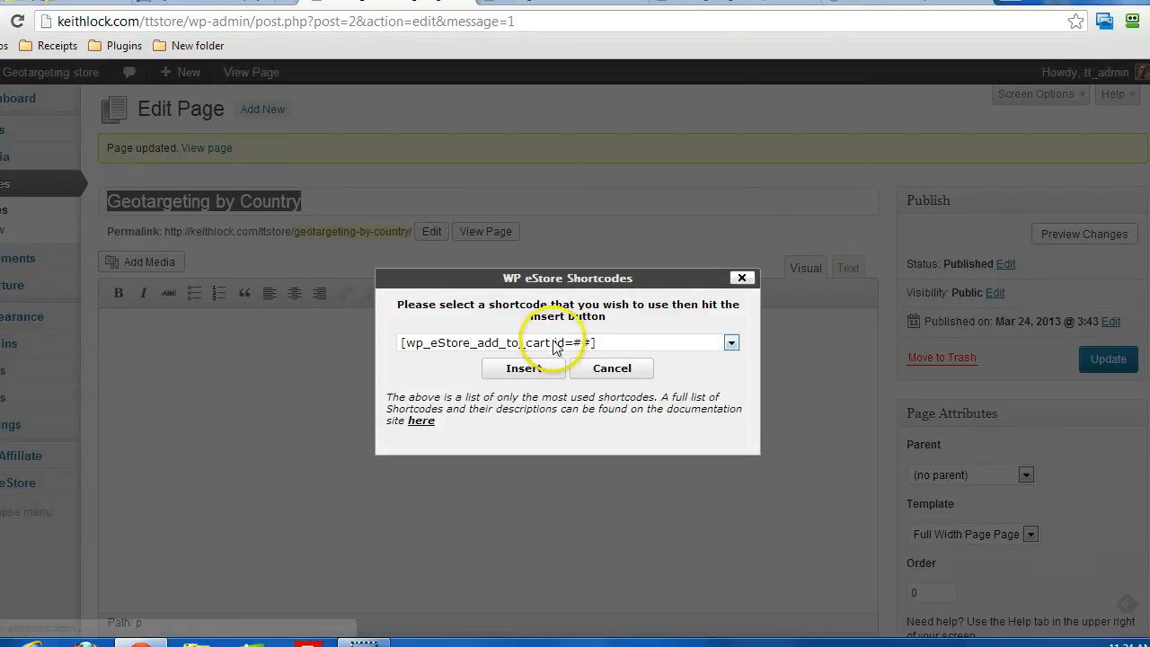
{"action": "left_click", "coordinate": [730, 342]}
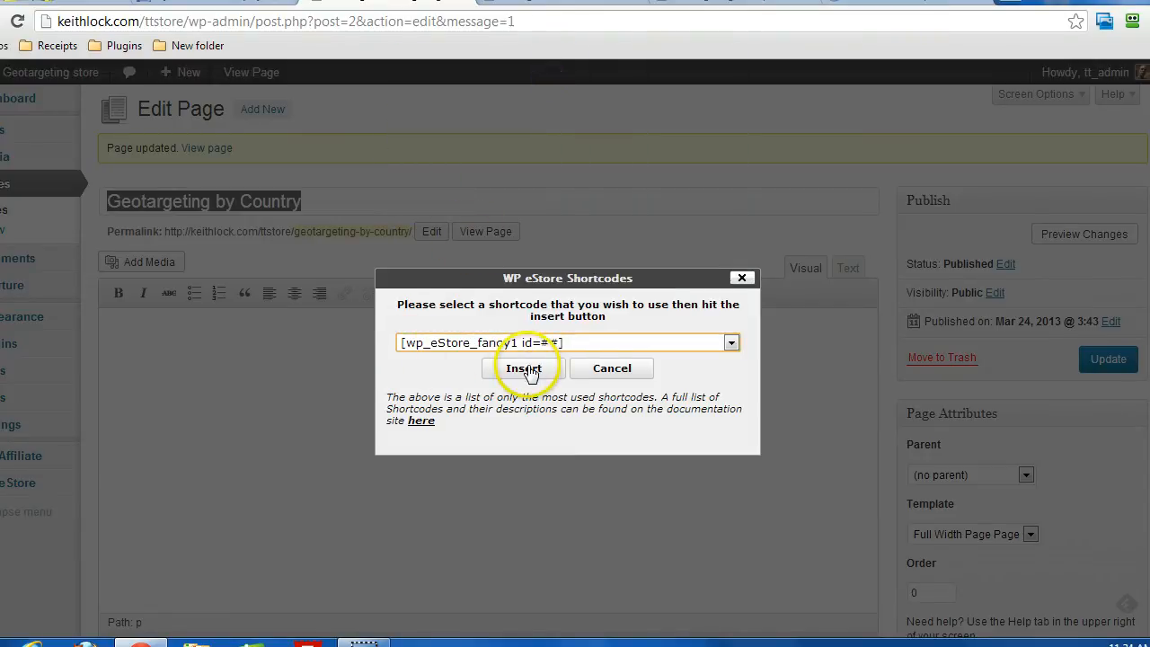
{"action": "left_click", "coordinate": [524, 368]}
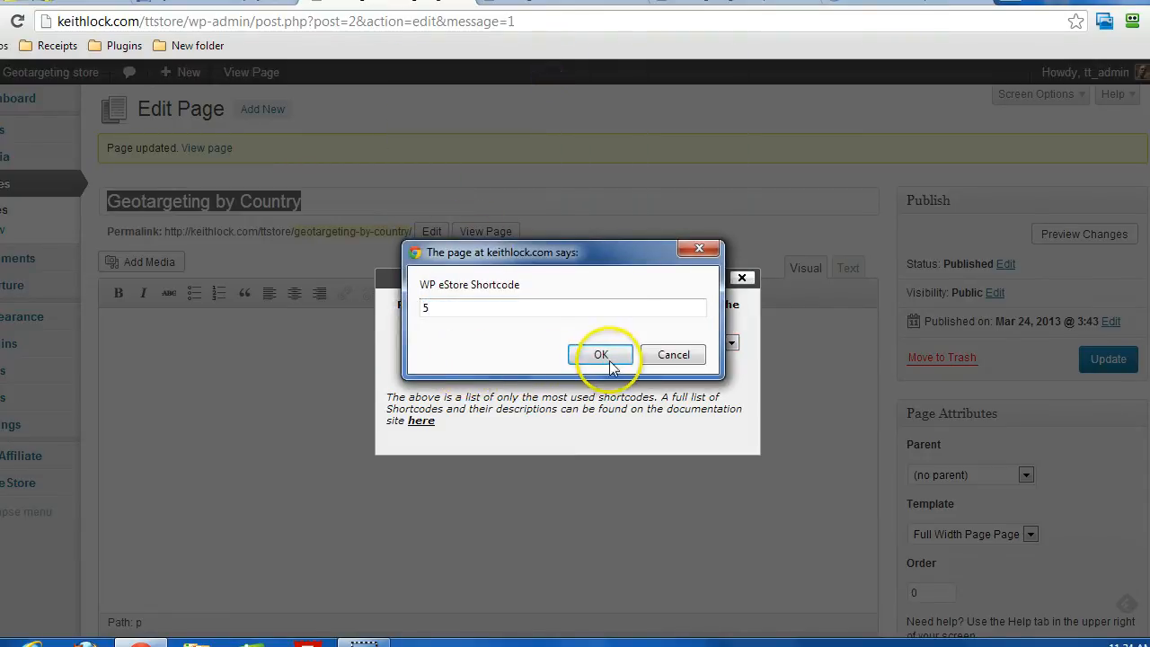
{"action": "left_click", "coordinate": [601, 354]}
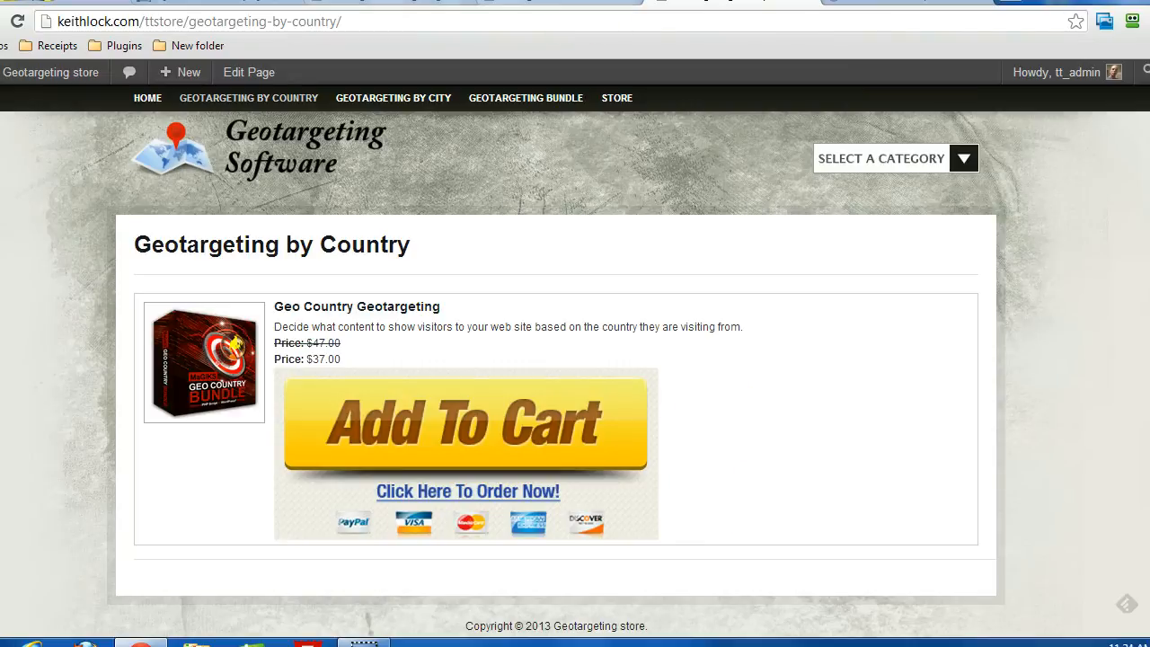
Return to the page editor and dismiss the eStore shortcode picker without inserting
{"action": "left_click", "coordinate": [248, 72]}
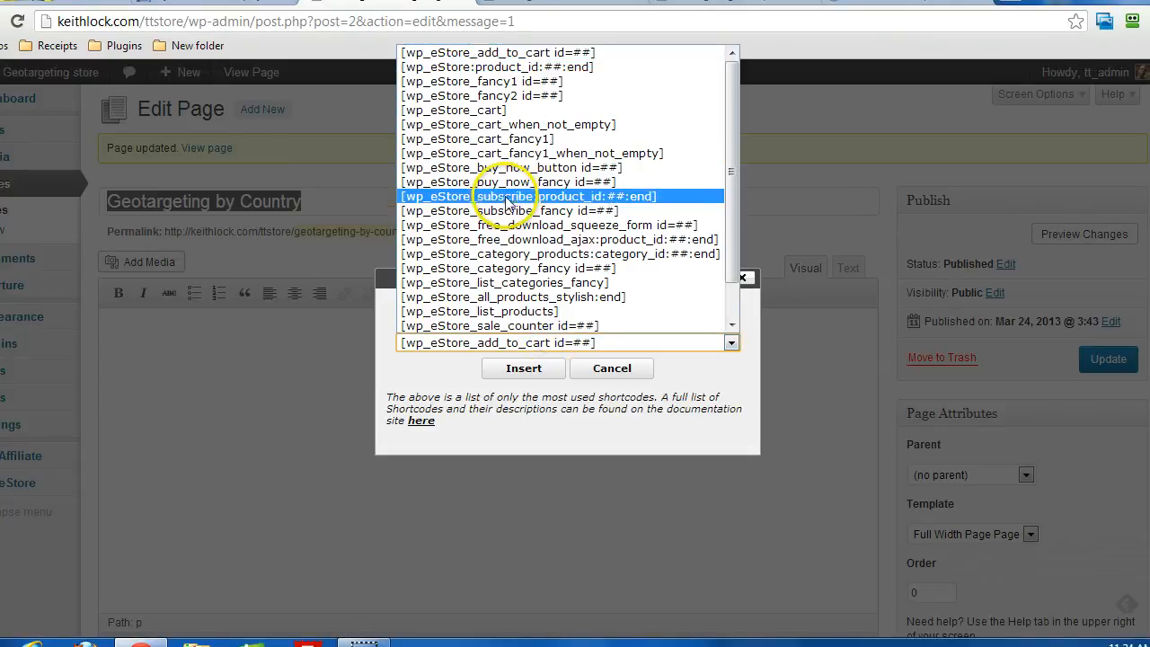
{"action": "left_click", "coordinate": [611, 368]}
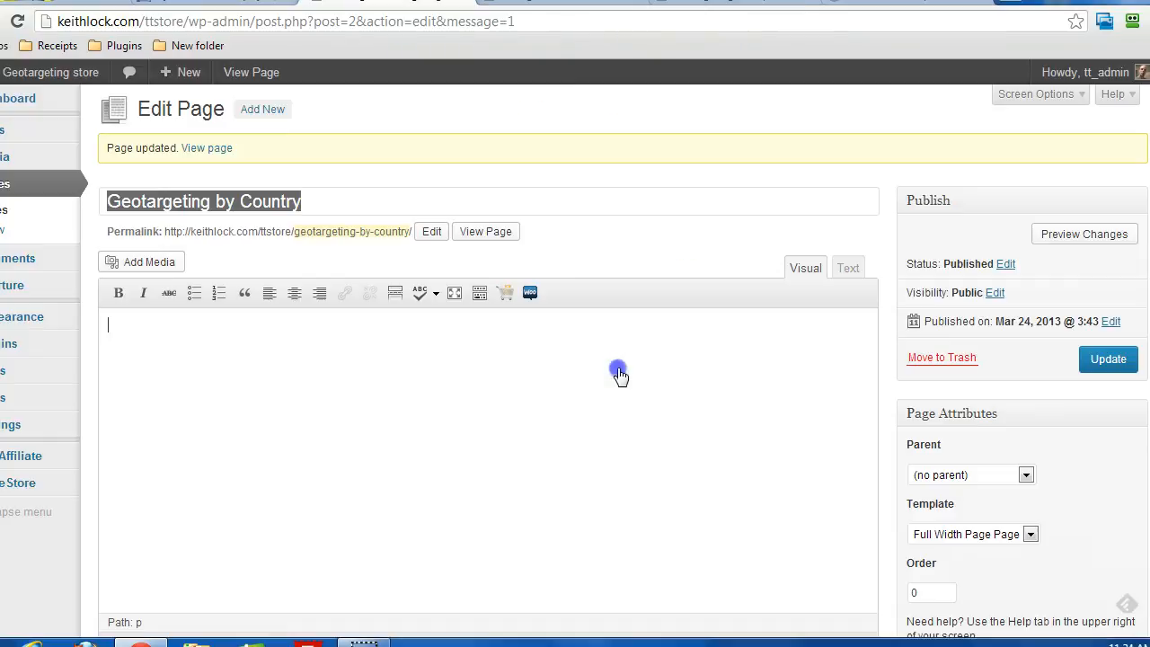